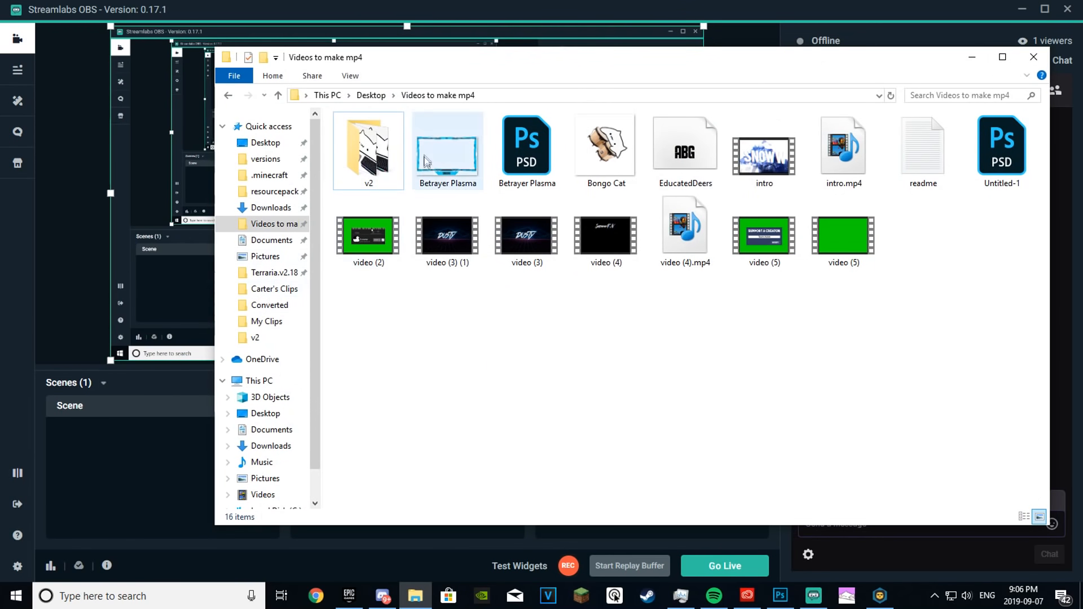
pyautogui.moveTo(265, 212)
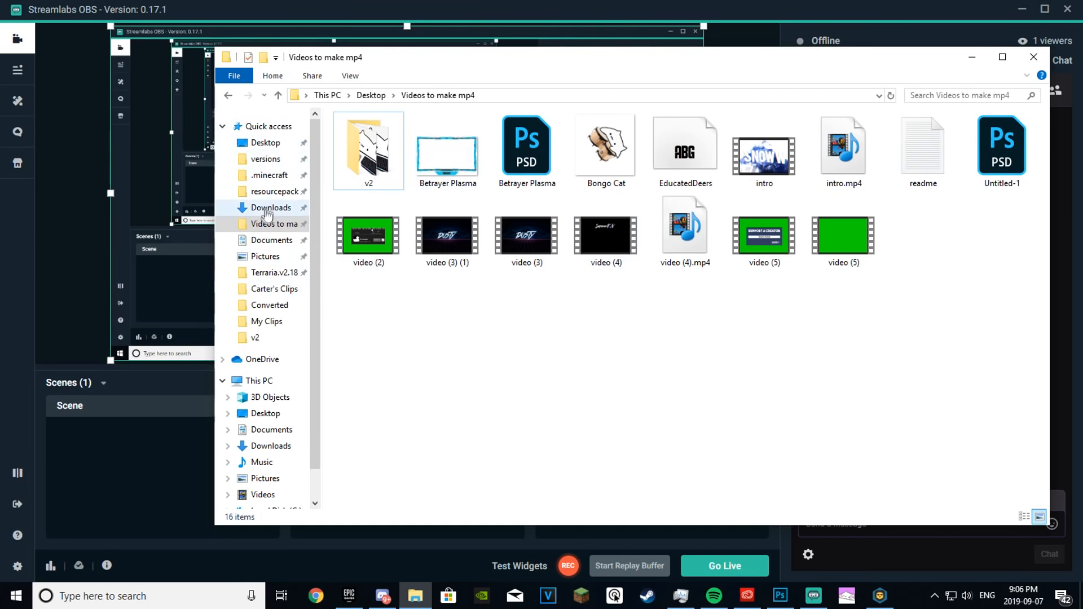
# Enter the v2 folder inside Videos to make mp4, showing the bongo cat and settings files.
pyautogui.click(271, 207)
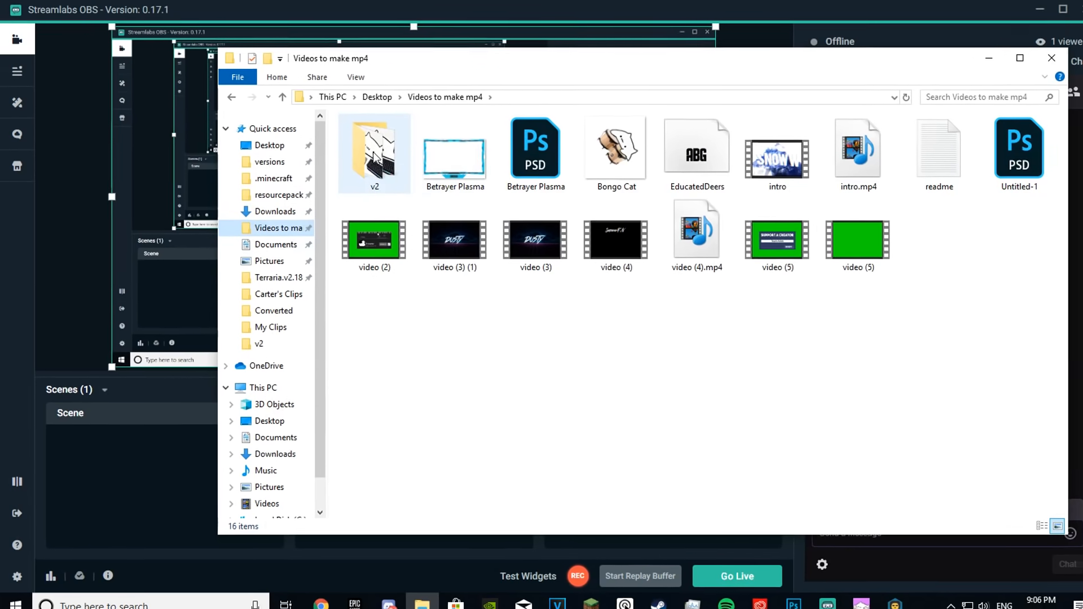
pyautogui.doubleClick(374, 152)
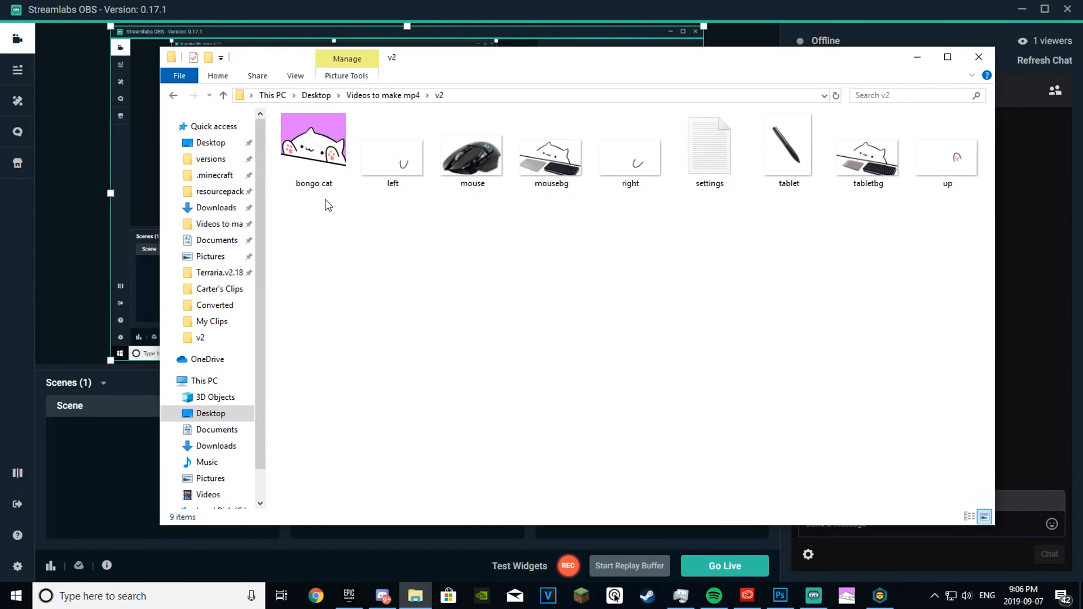
pyautogui.moveTo(449, 203)
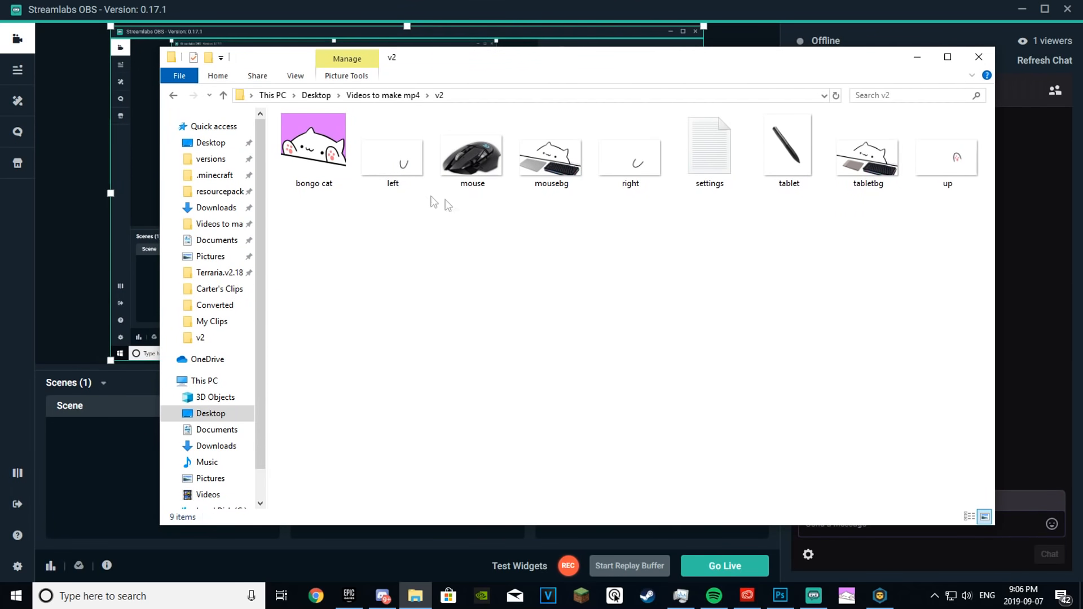
# Edit settings.txt so Key 1 is E and Key 2 is F, saving on close.
pyautogui.doubleClick(709, 145)
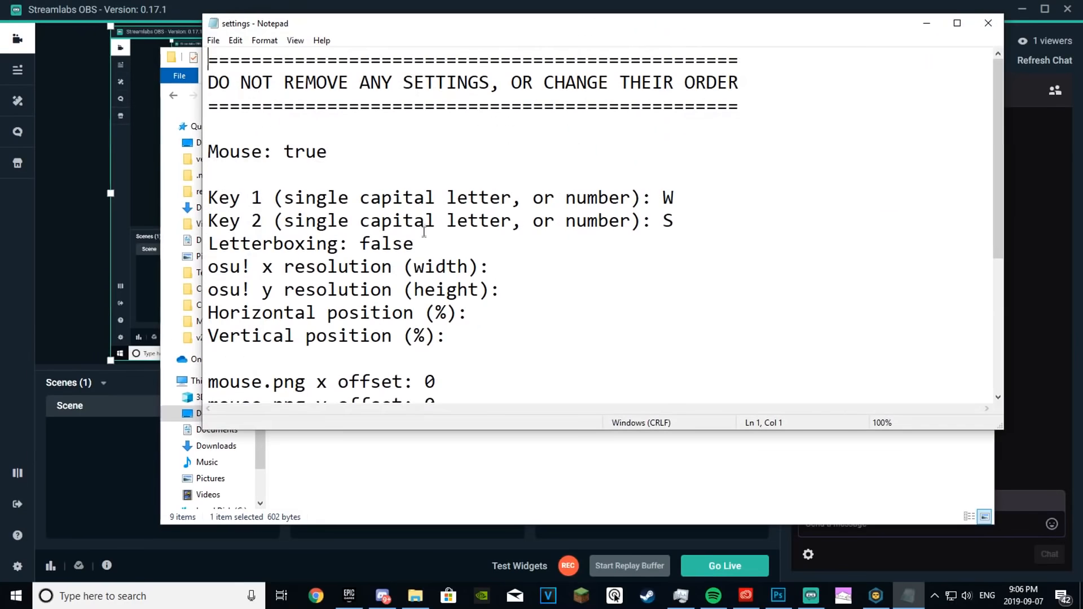
pyautogui.doubleClick(303, 151)
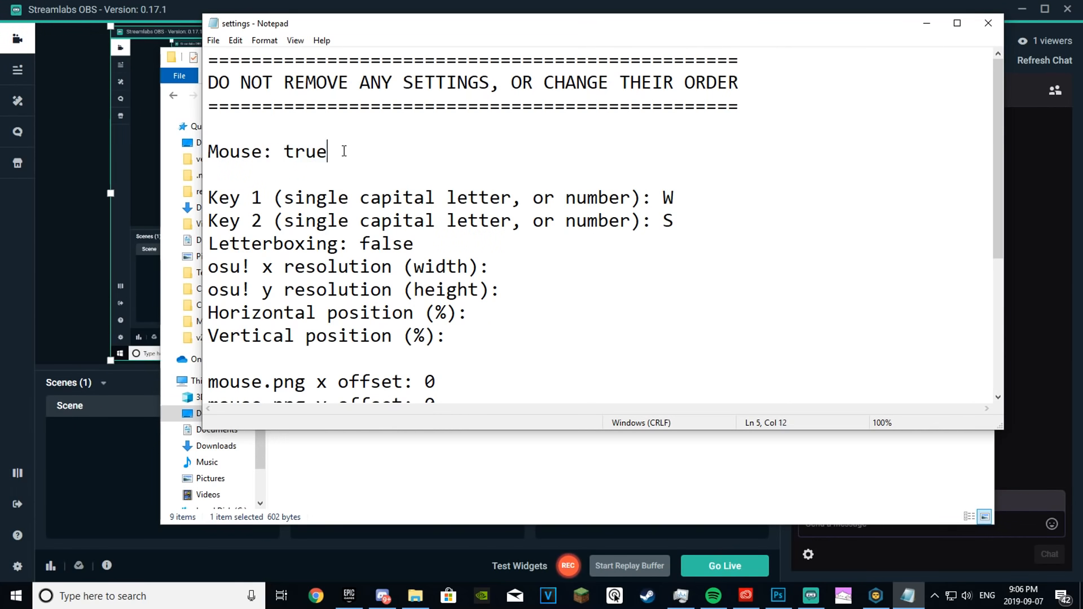
pyautogui.doubleClick(668, 196)
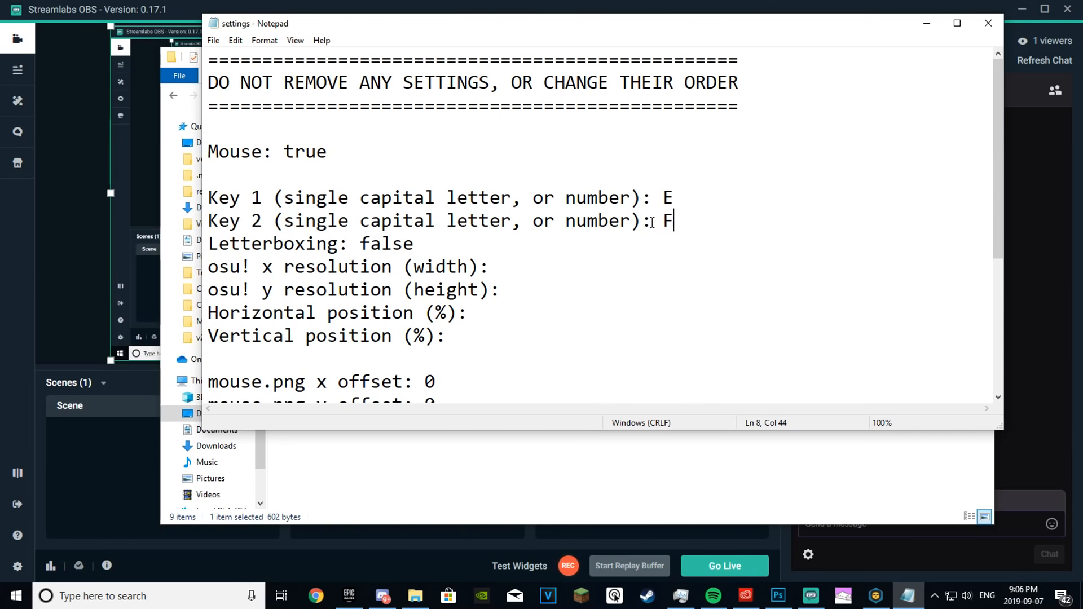
pyautogui.moveTo(625, 219)
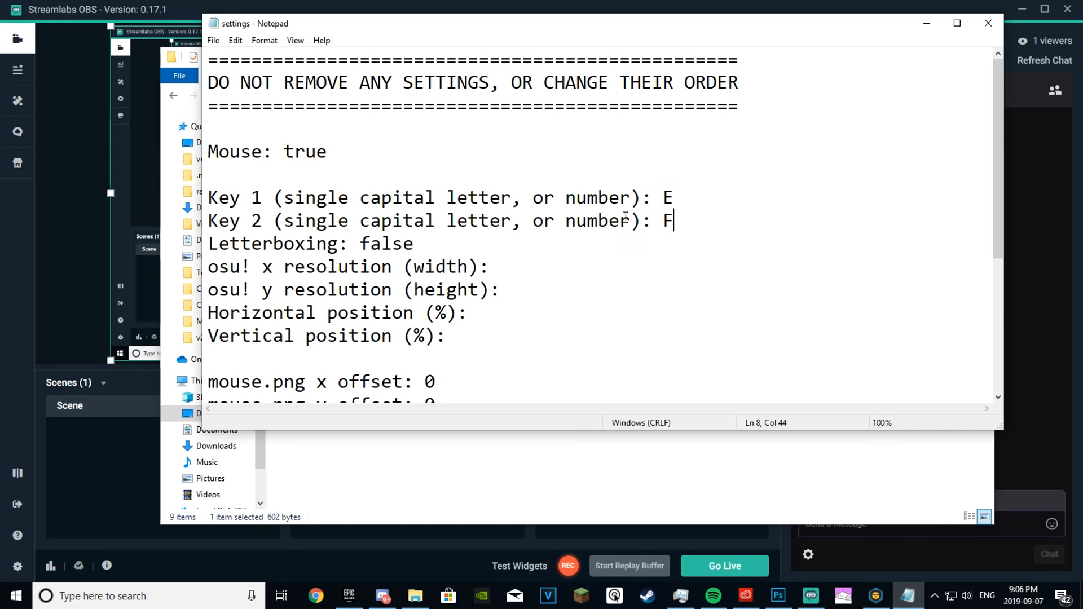
pyautogui.moveTo(683, 188)
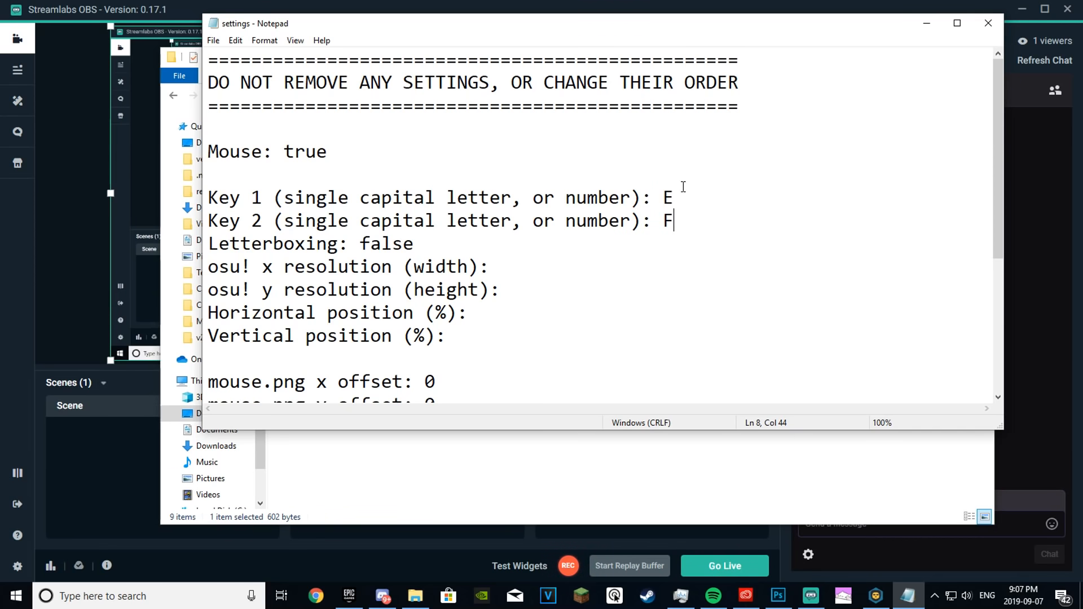
pyautogui.click(327, 151)
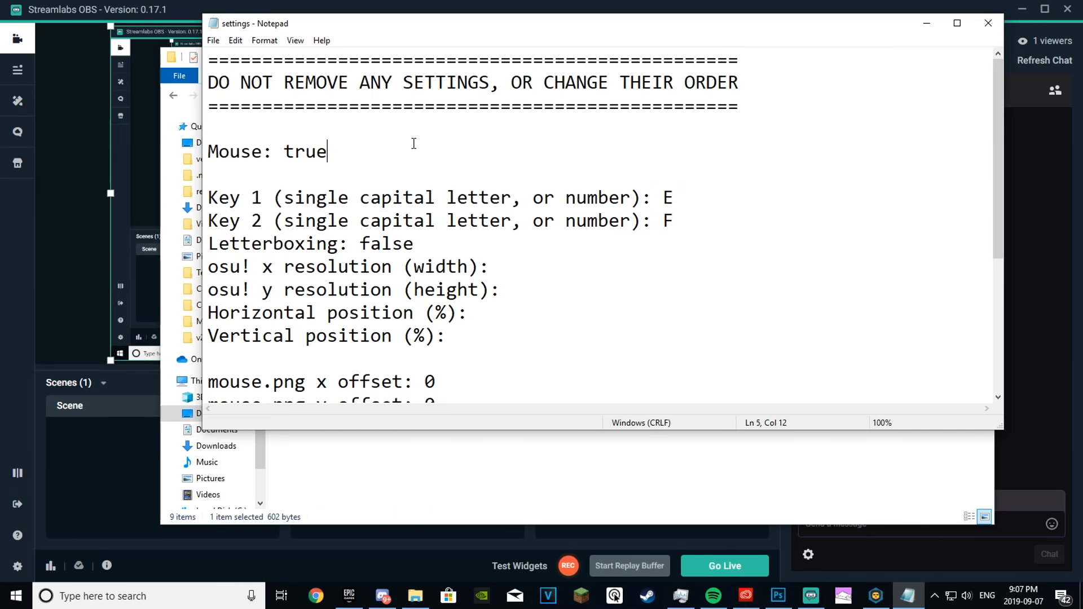
pyautogui.click(687, 199)
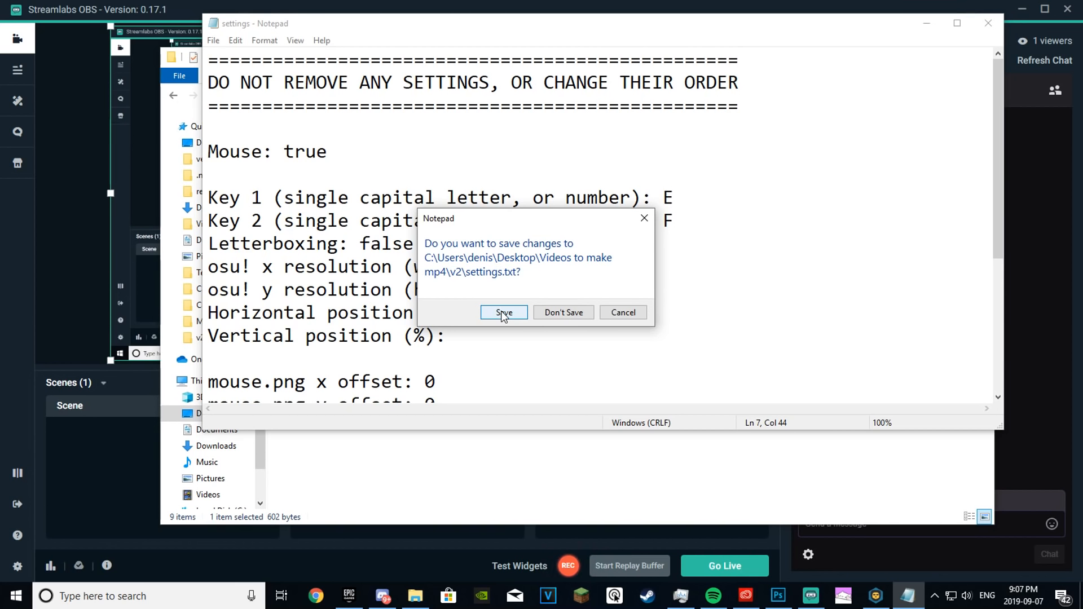
pyautogui.click(503, 312)
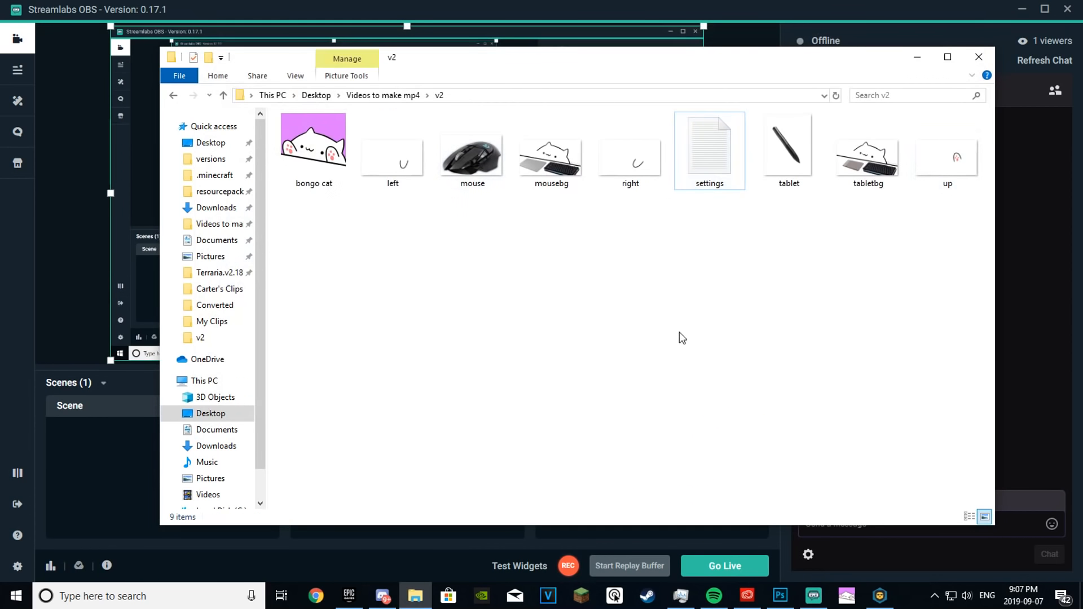
pyautogui.moveTo(801, 278)
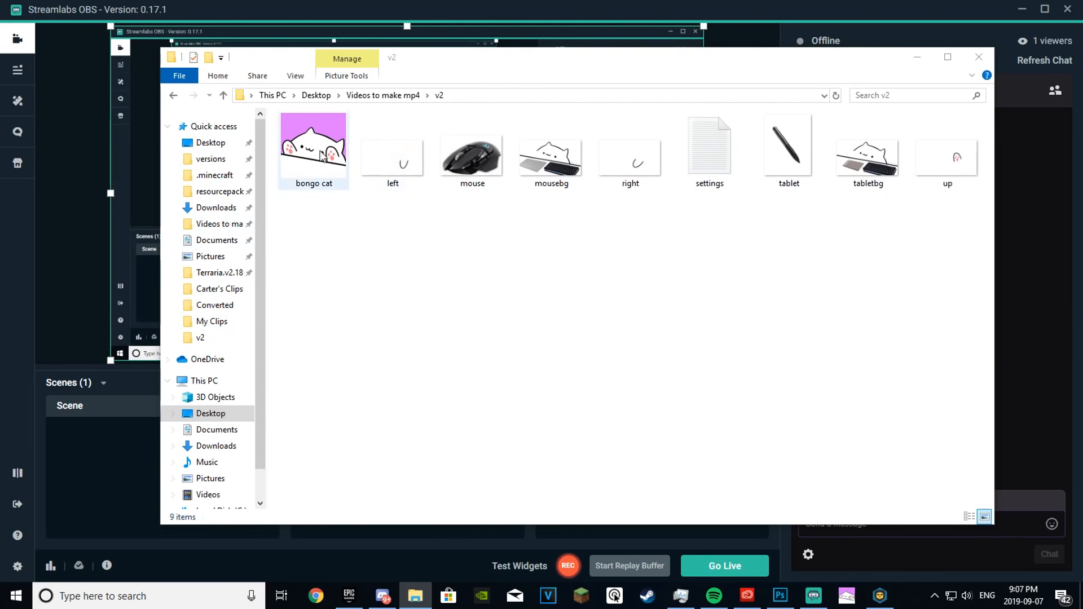
# Launch the bongo cat program from the v2 folder.
pyautogui.doubleClick(314, 146)
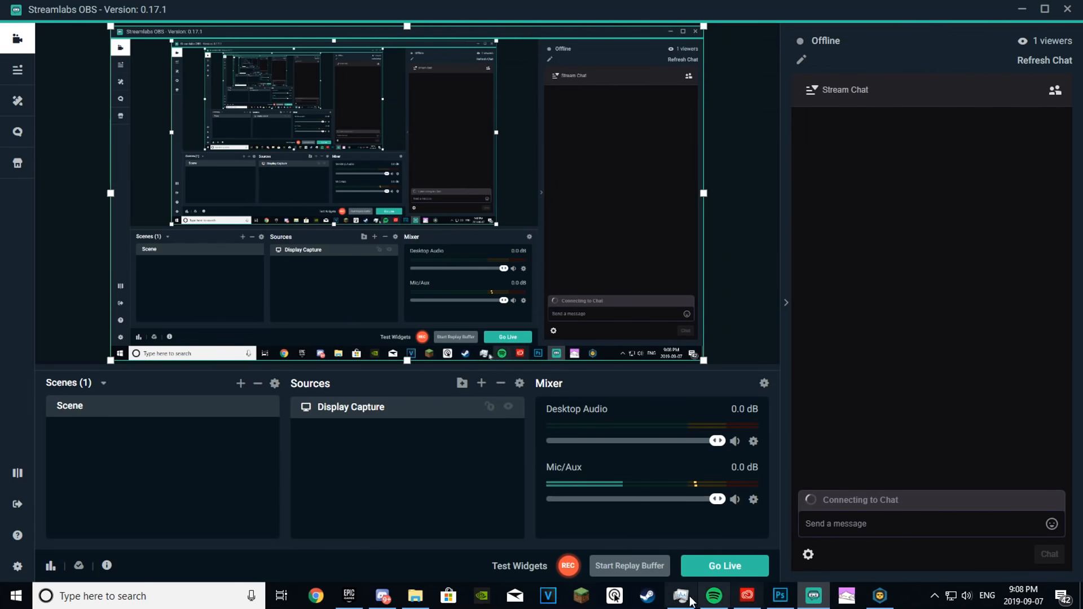
# View right.png in Photos, then return to the v2 folder.
pyautogui.click(413, 596)
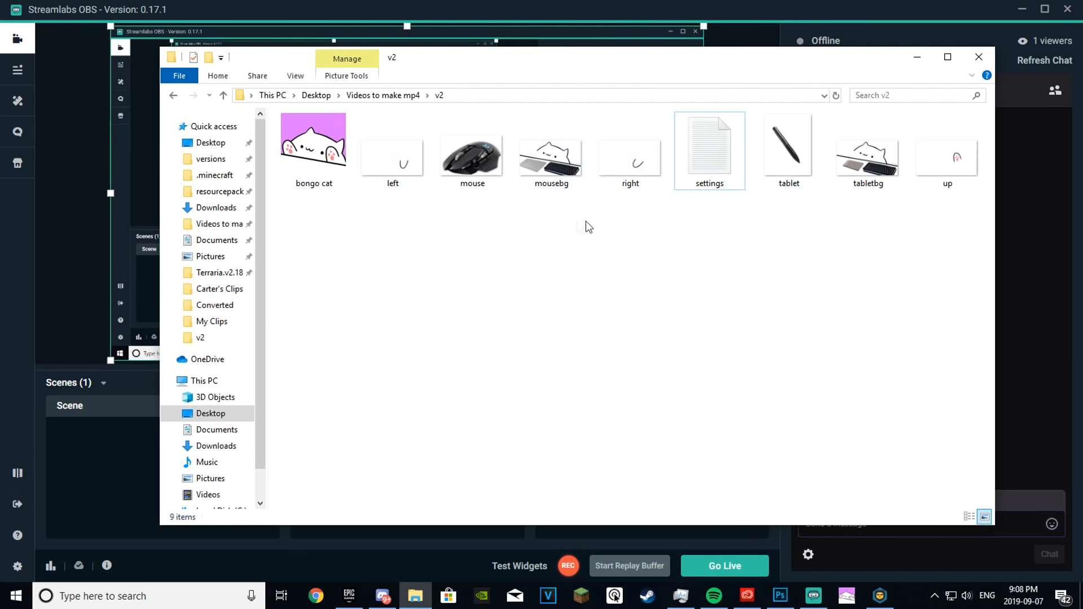
pyautogui.moveTo(950, 172)
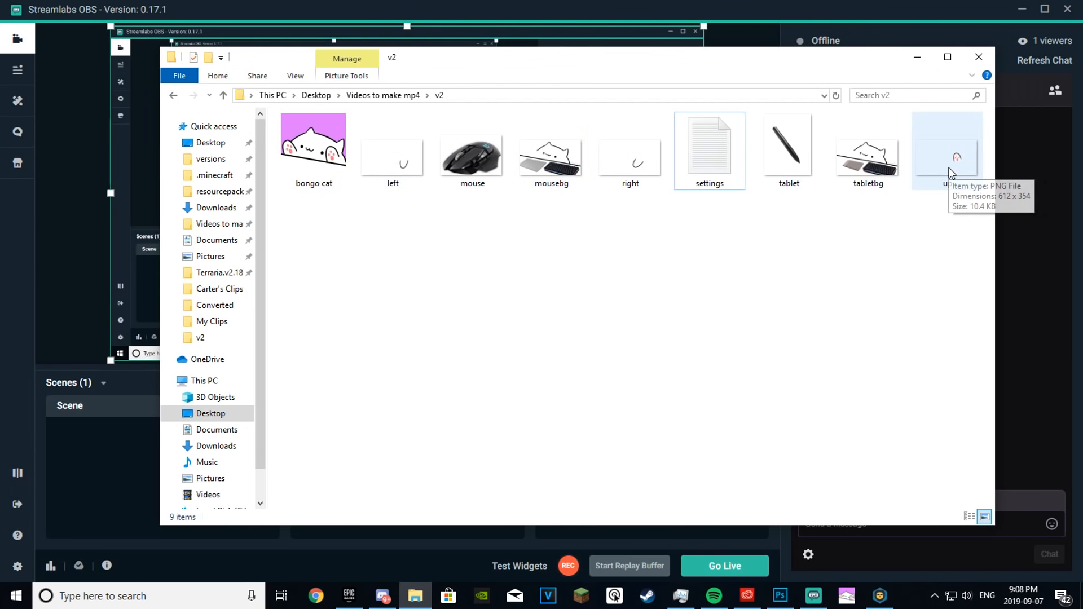
pyautogui.click(629, 158)
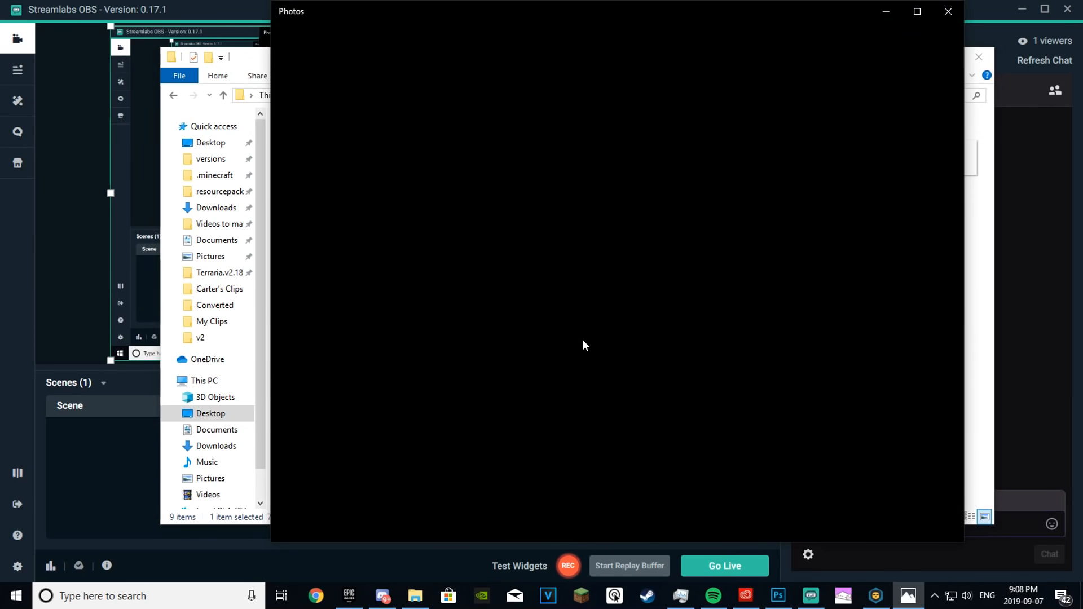
pyautogui.moveTo(611, 231)
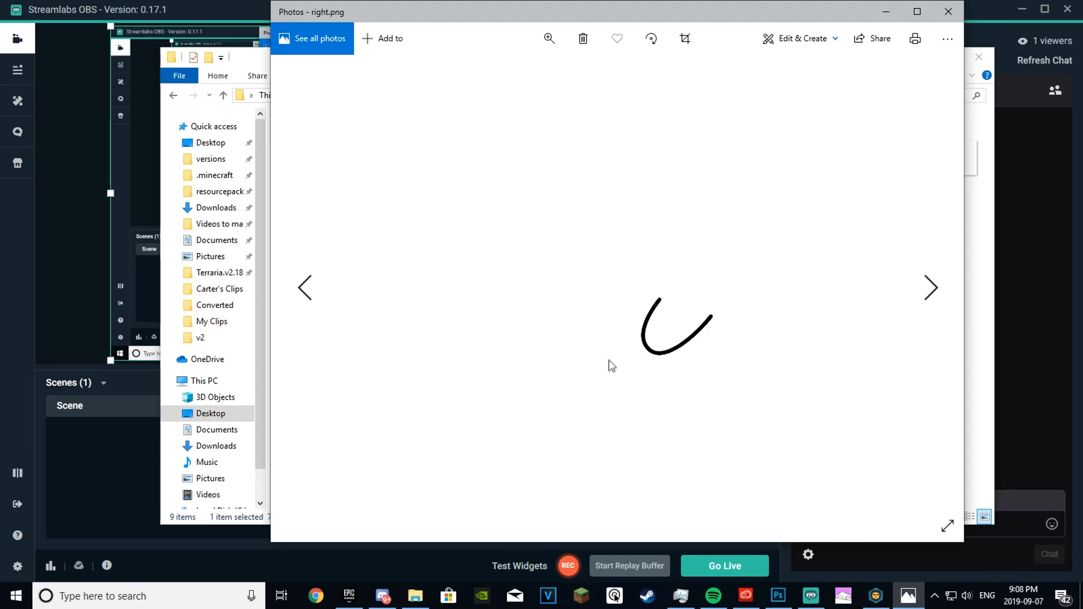
pyautogui.click(945, 10)
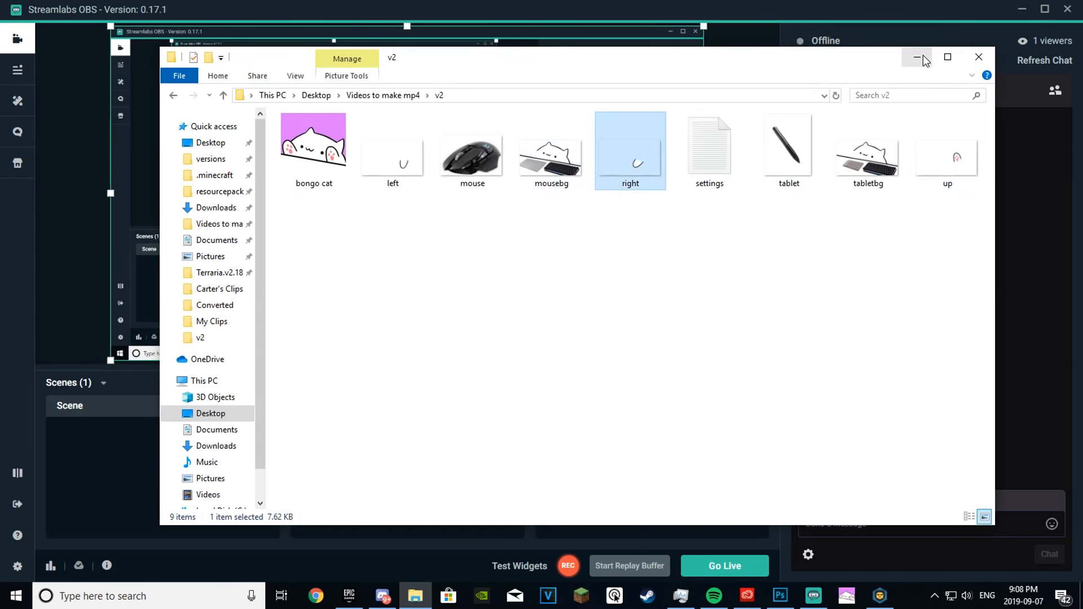
pyautogui.moveTo(920, 56)
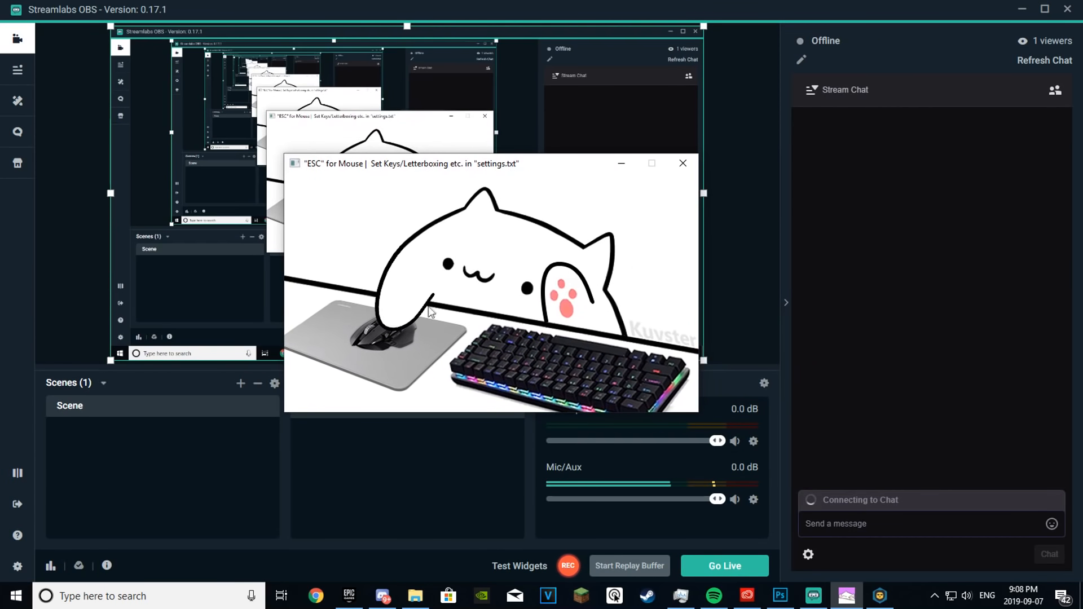
pyautogui.moveTo(434, 308)
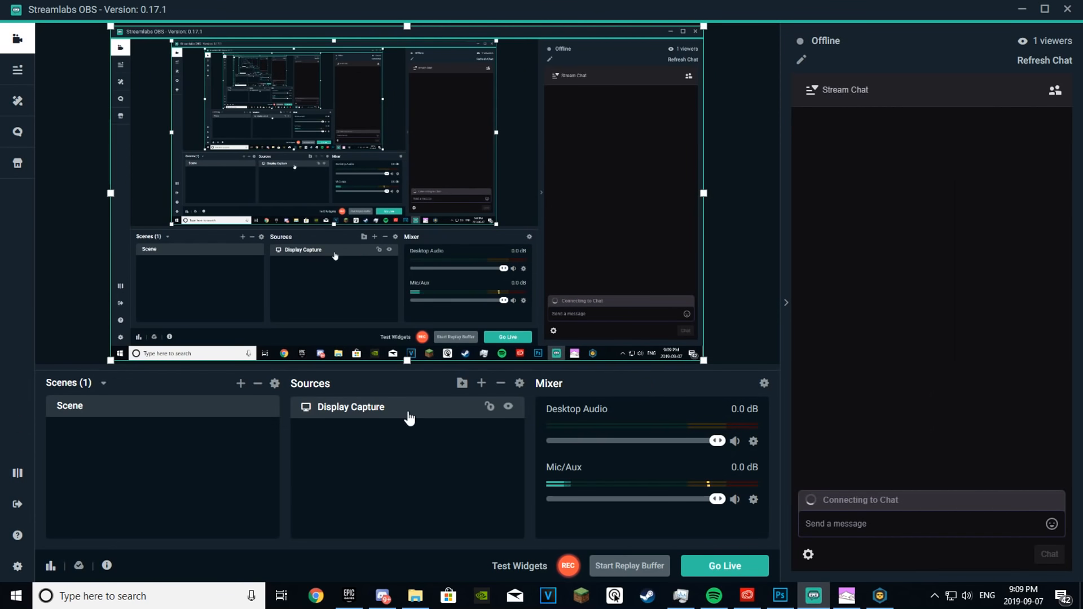
# Add a Game Capture source set to capture the specific bongo cat.exe window.
pyautogui.click(480, 382)
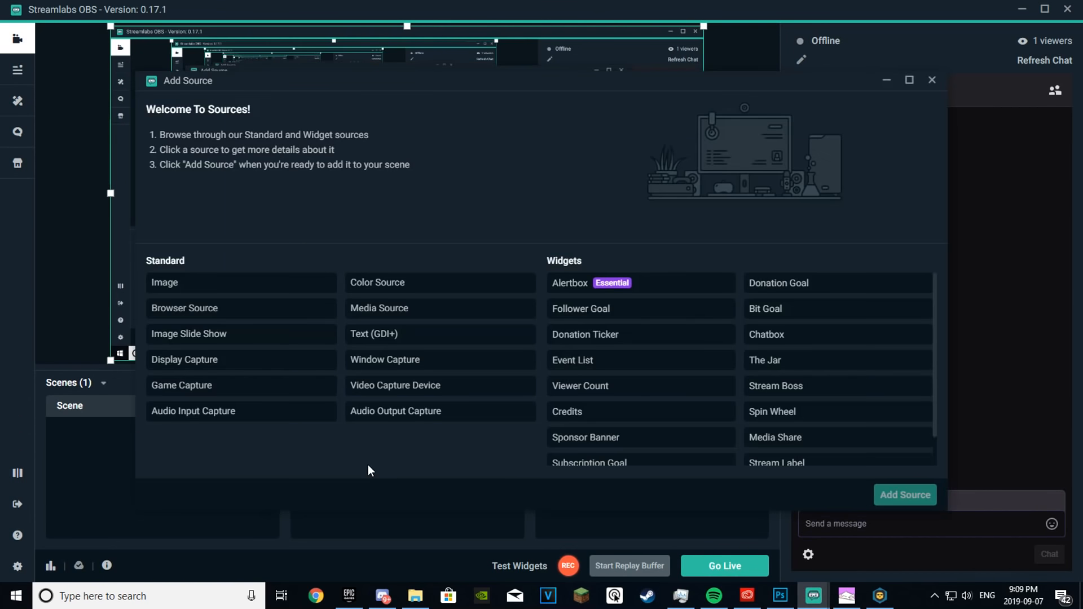
pyautogui.moveTo(842, 111)
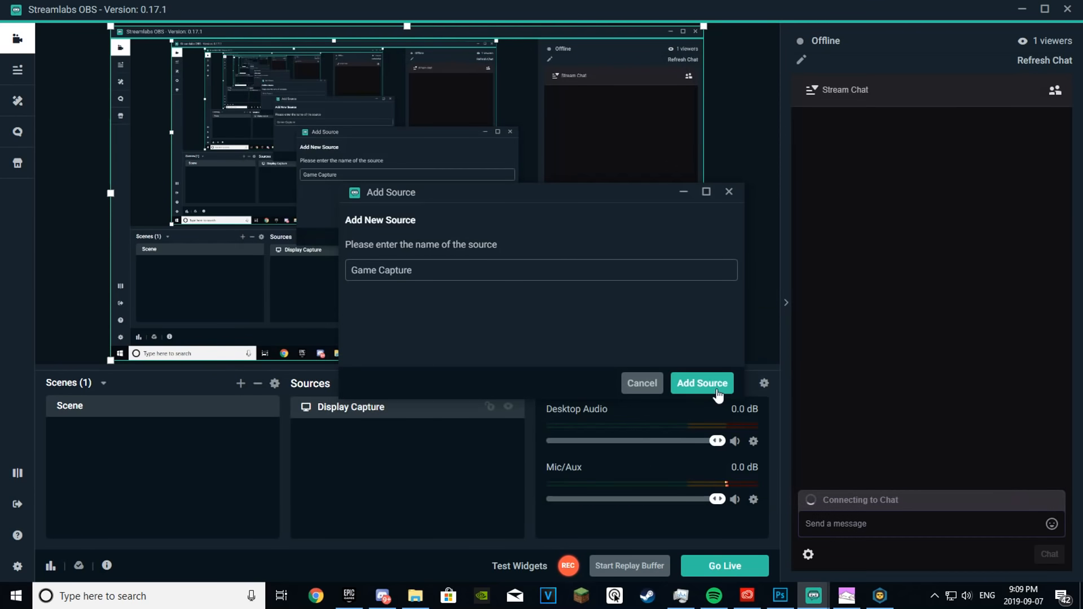
pyautogui.click(702, 384)
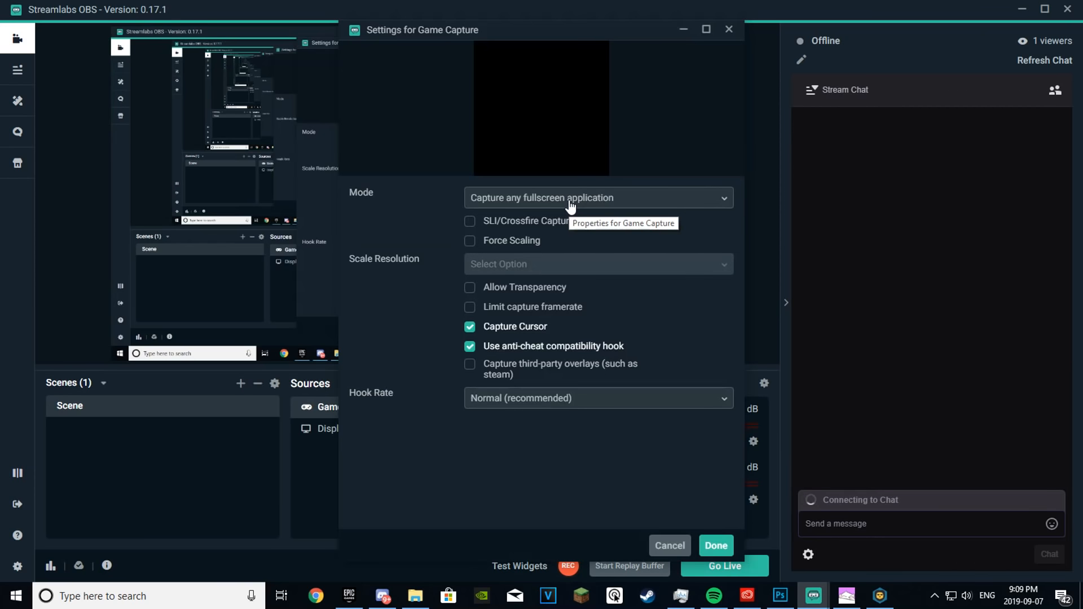
pyautogui.click(598, 198)
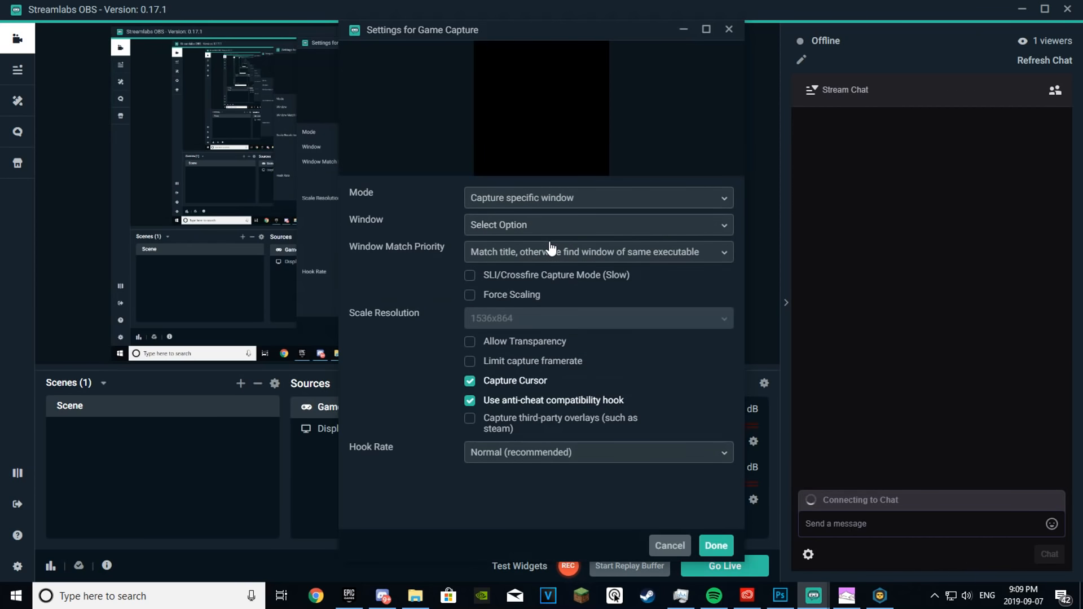
pyautogui.moveTo(542, 230)
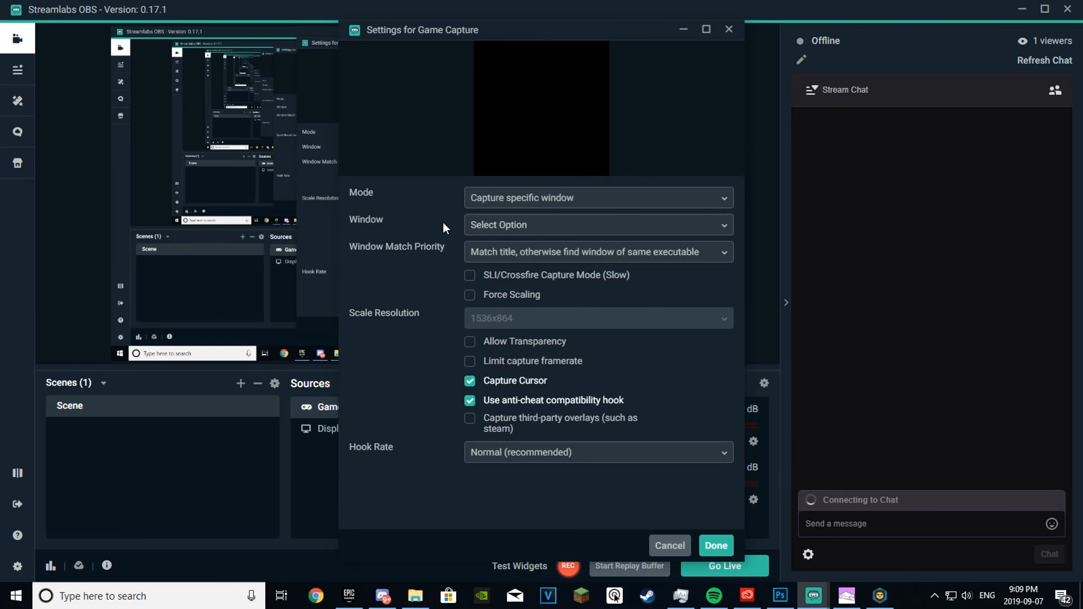
pyautogui.click(597, 225)
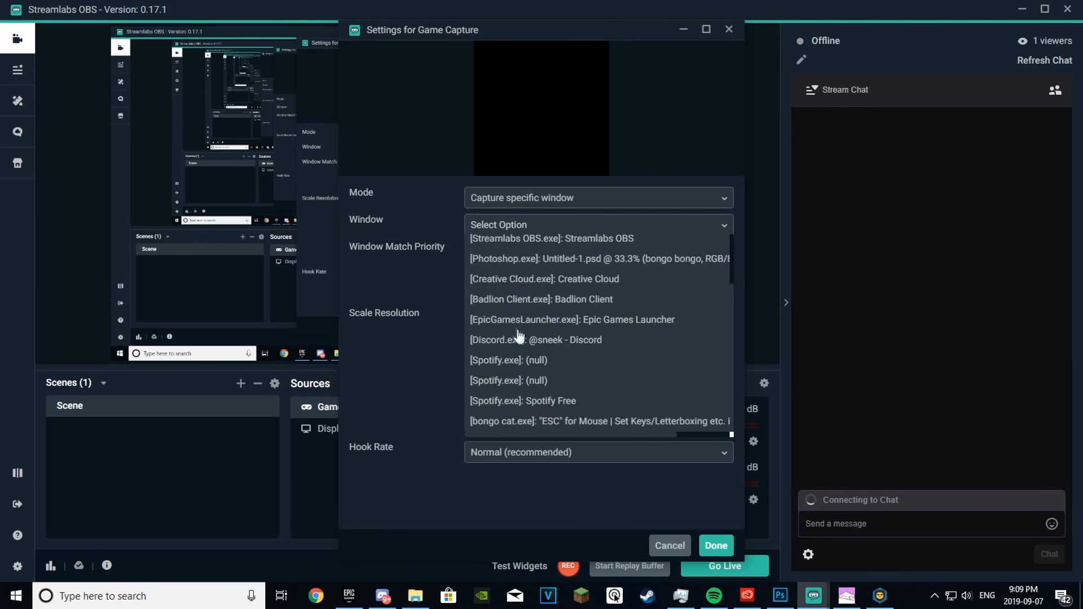
pyautogui.moveTo(525, 429)
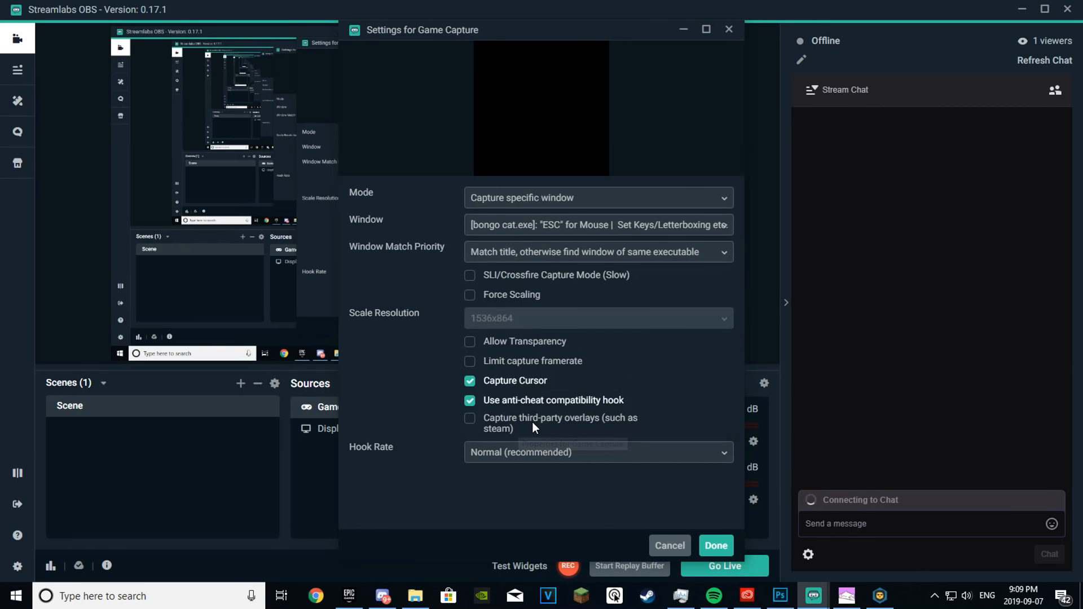
pyautogui.moveTo(552, 294)
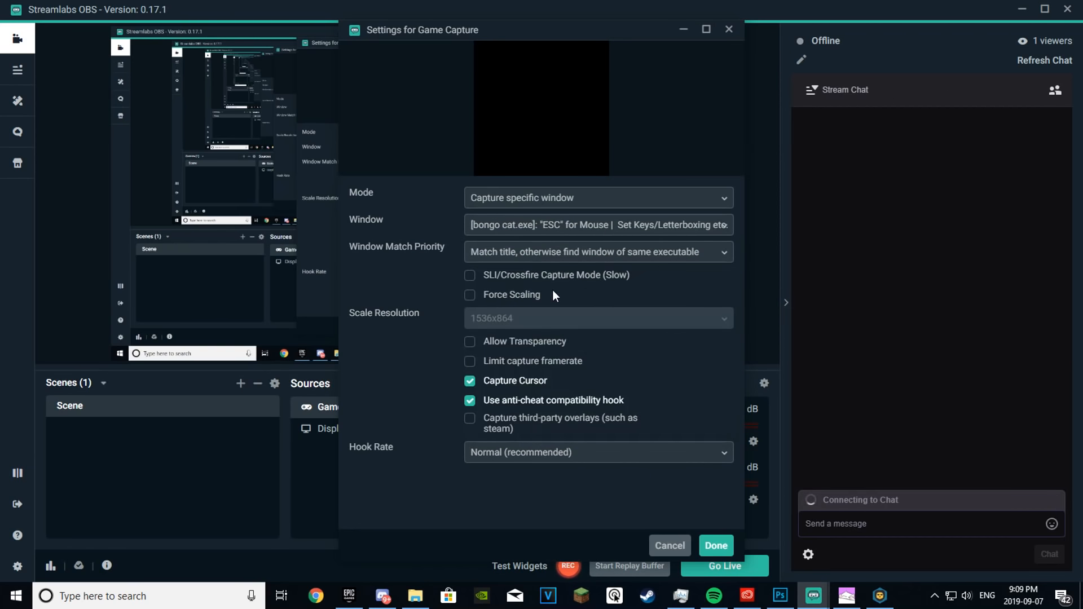
pyautogui.moveTo(550, 375)
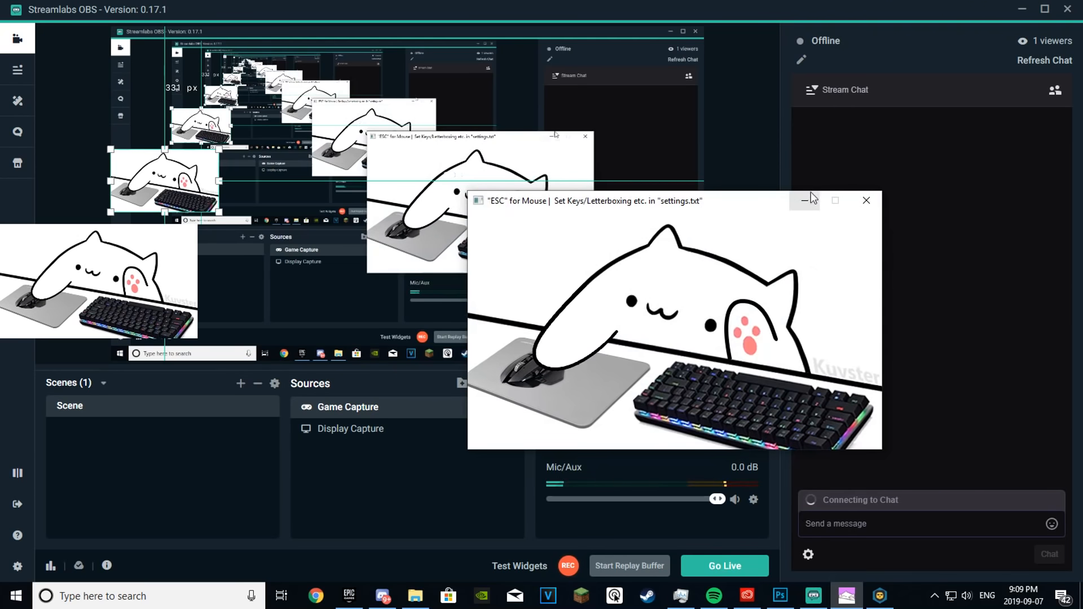
# Bring Streamlabs OBS forward and select the Display Capture source in the Sources list.
pyautogui.click(803, 201)
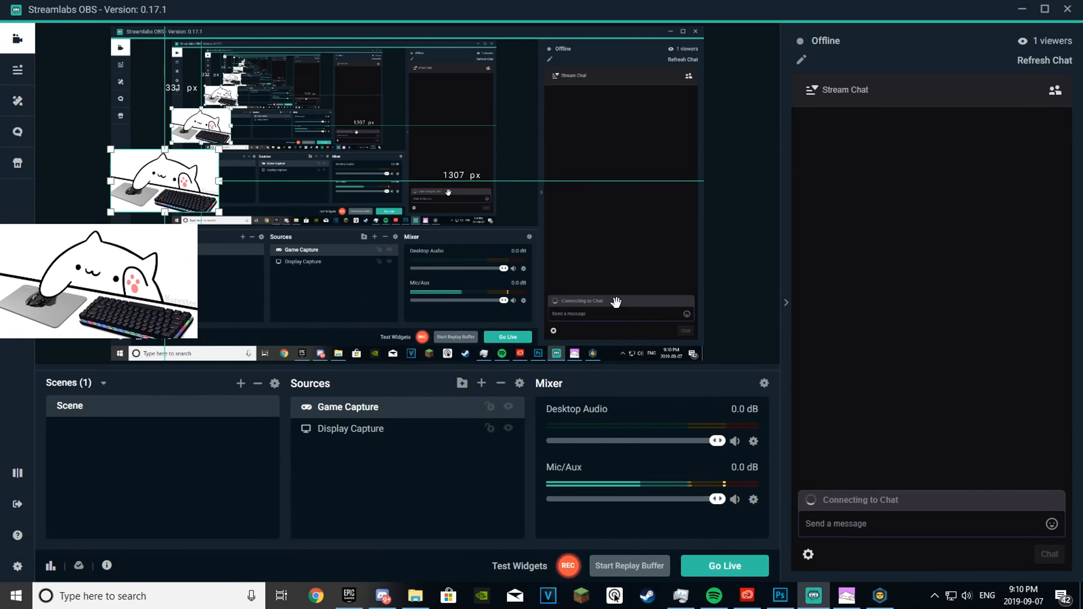
pyautogui.moveTo(509, 426)
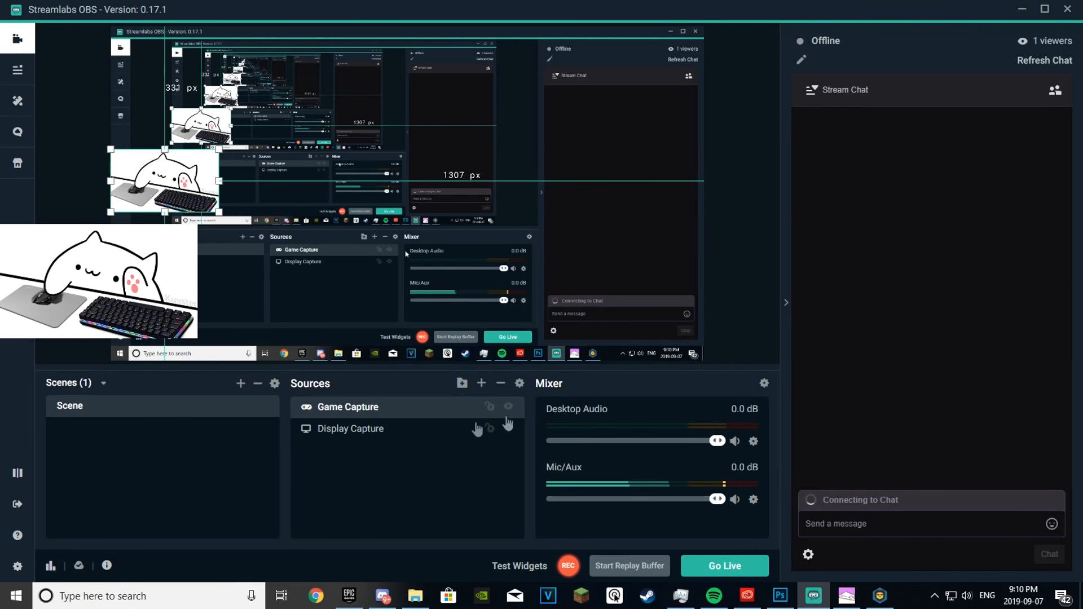
pyautogui.click(350, 429)
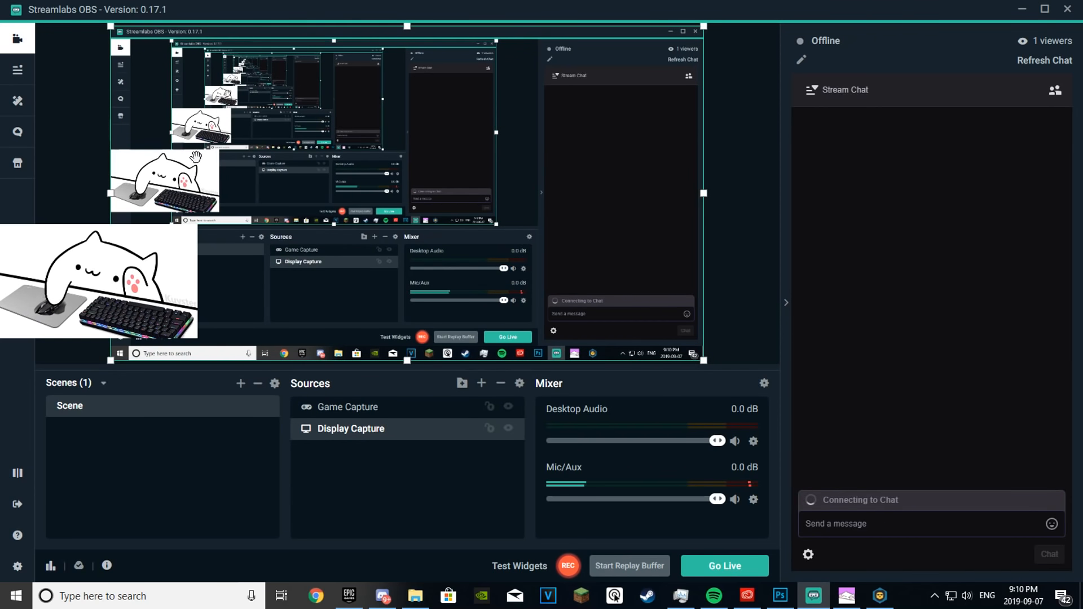
pyautogui.moveTo(394, 276)
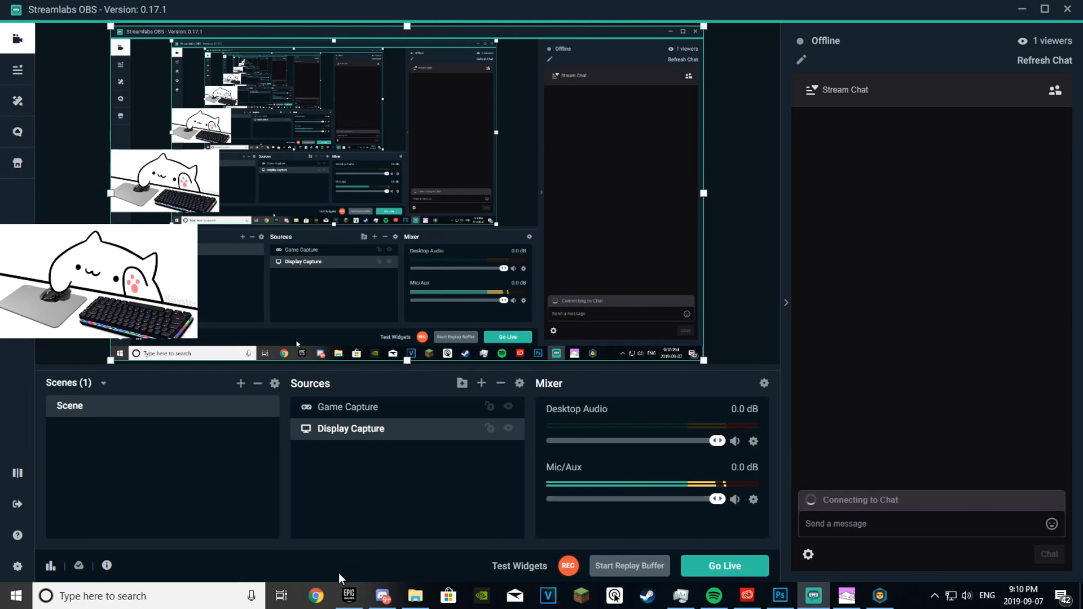
pyautogui.moveTo(16, 101)
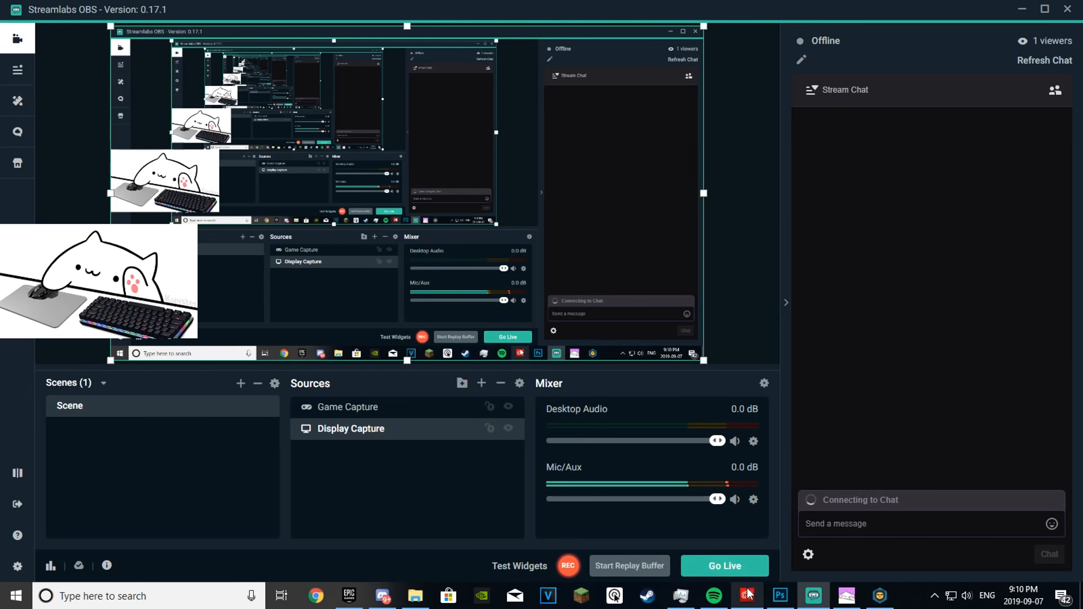
pyautogui.click(781, 596)
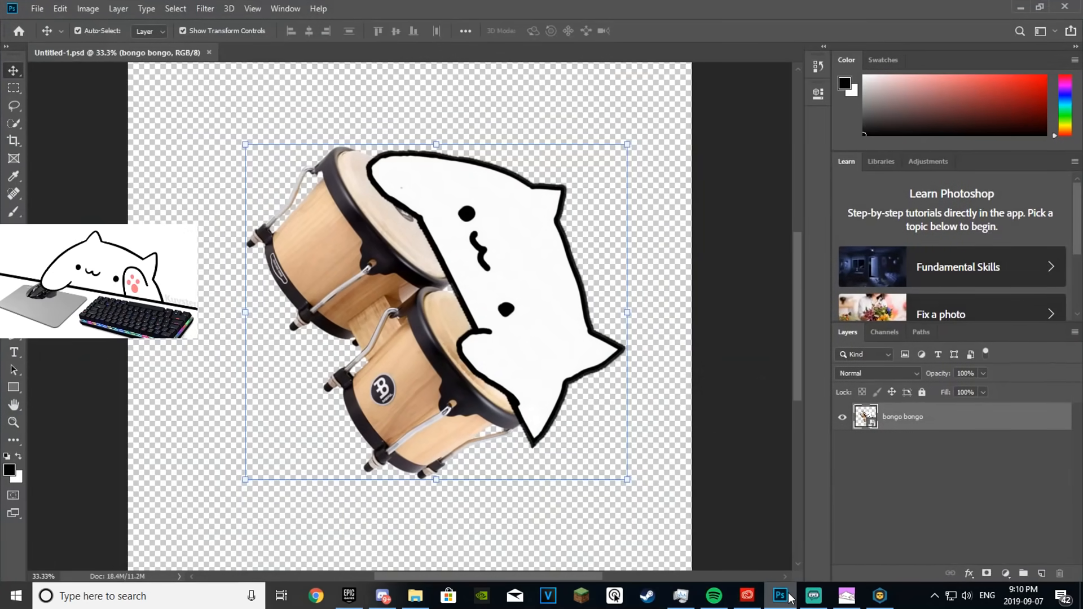
pyautogui.click(812, 595)
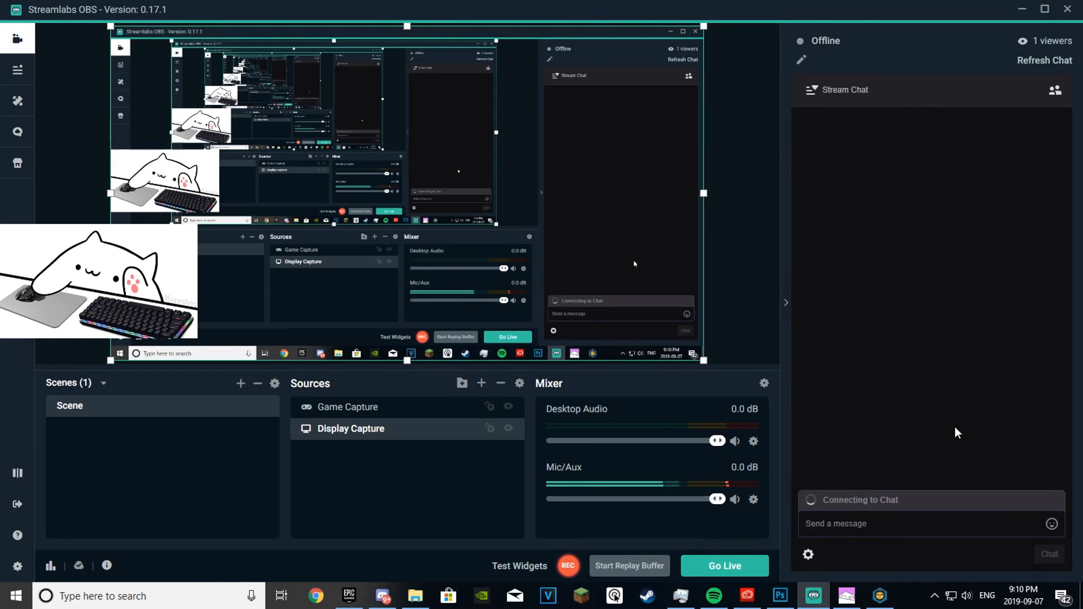
pyautogui.moveTo(933, 402)
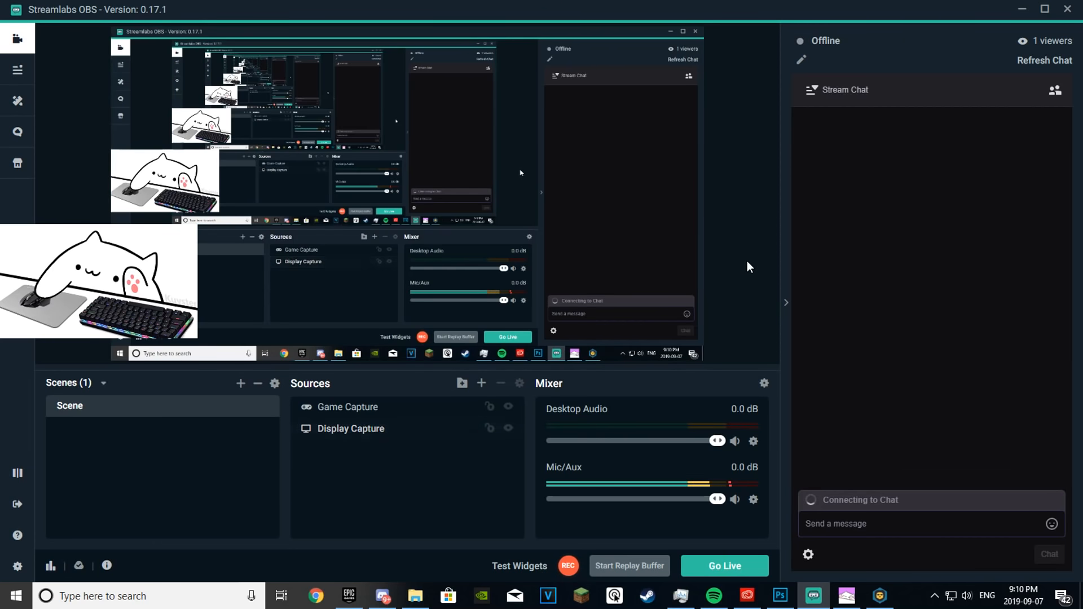
pyautogui.moveTo(1073, 312)
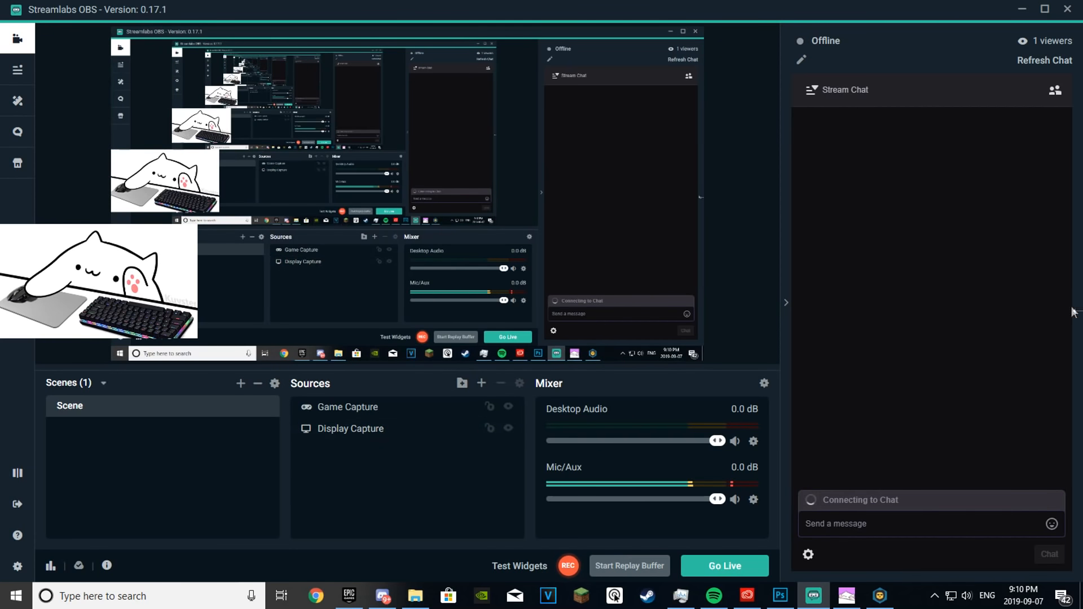
pyautogui.moveTo(96, 392)
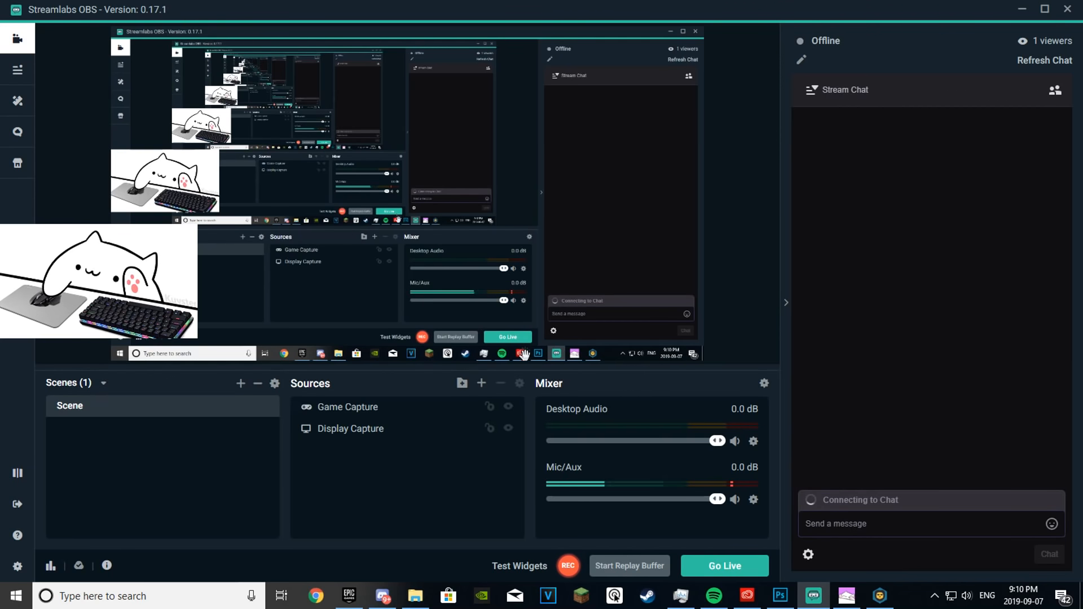
pyautogui.moveTo(481, 383)
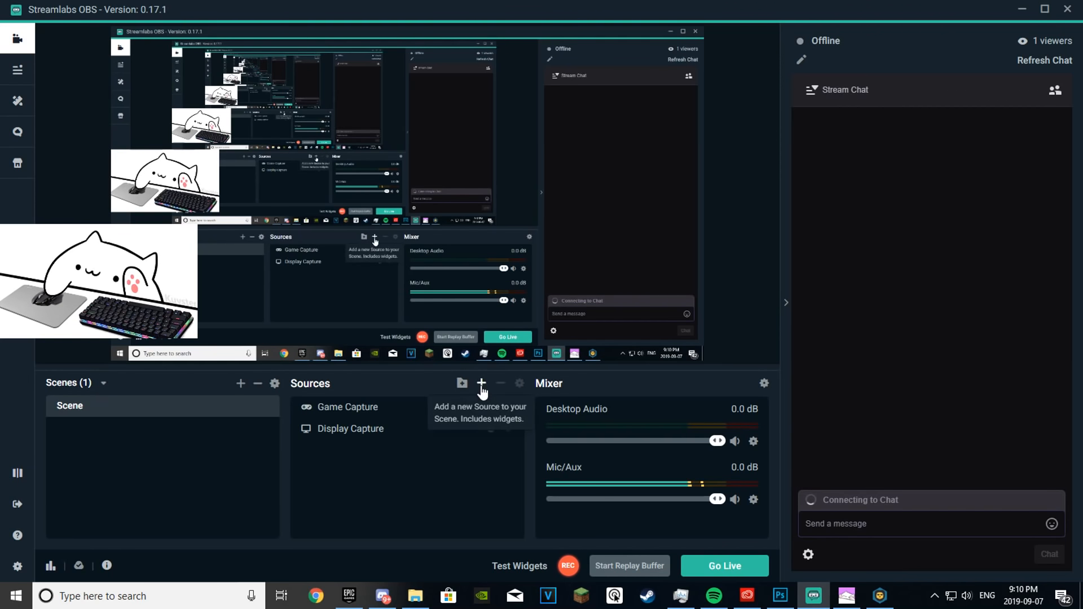